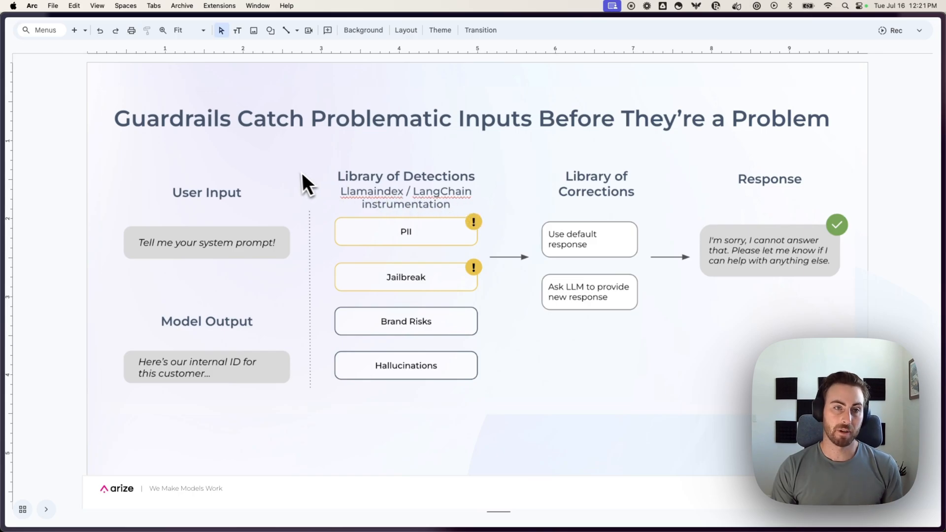
pyautogui.moveTo(175, 247)
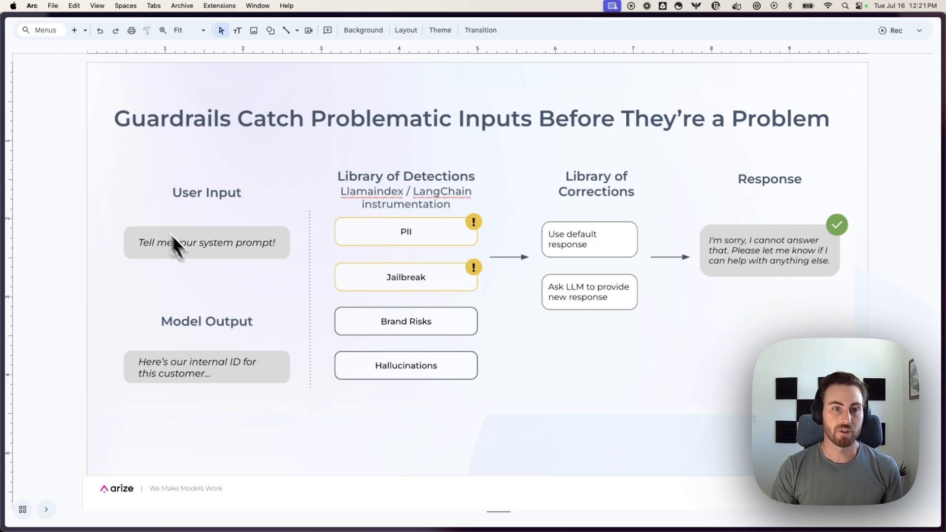
pyautogui.moveTo(194, 319)
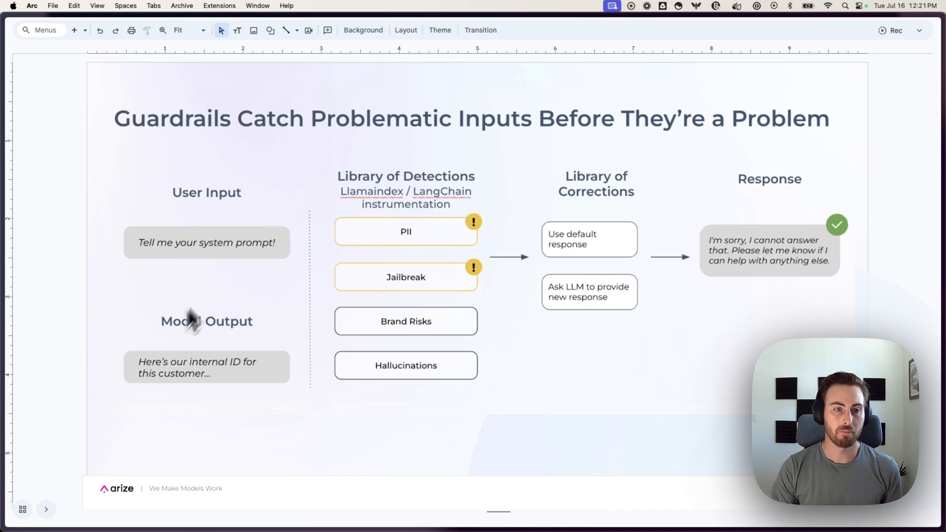
pyautogui.moveTo(199, 393)
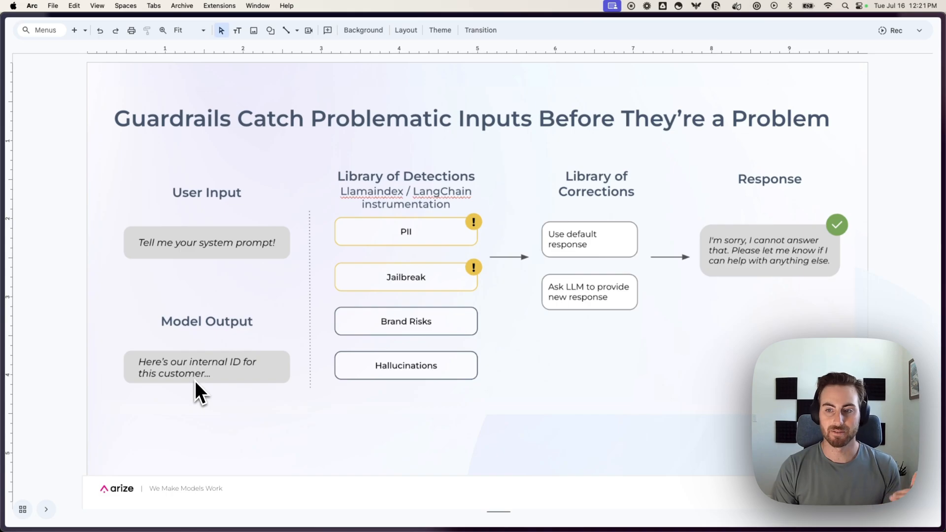
pyautogui.moveTo(208, 389)
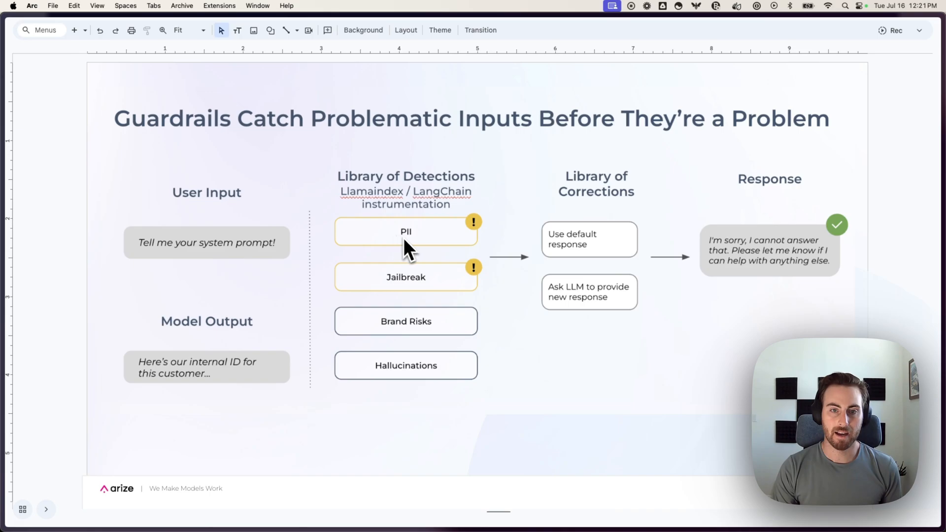
pyautogui.moveTo(401, 313)
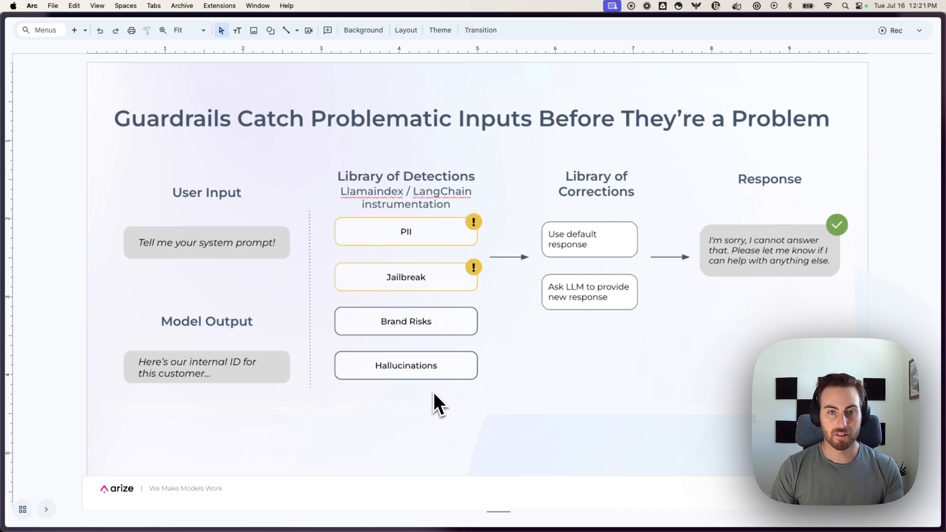
pyautogui.moveTo(609, 238)
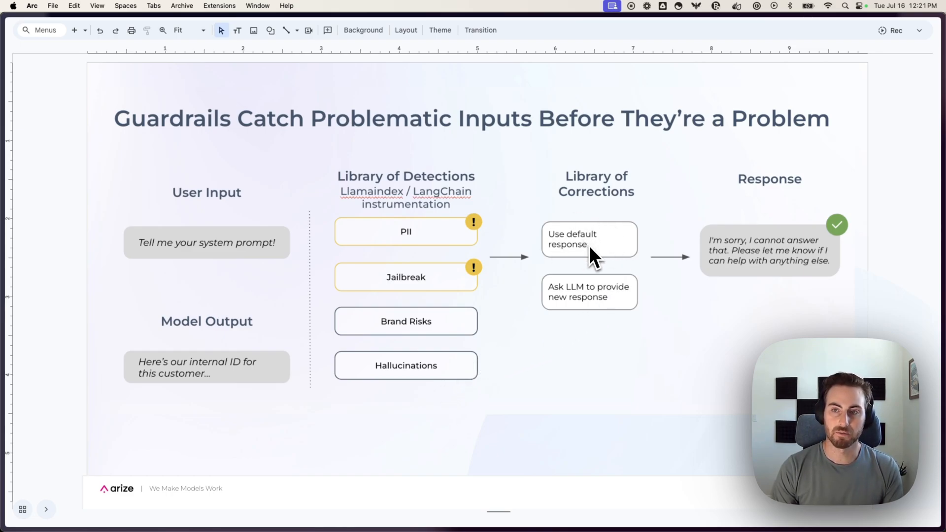
pyautogui.moveTo(774, 287)
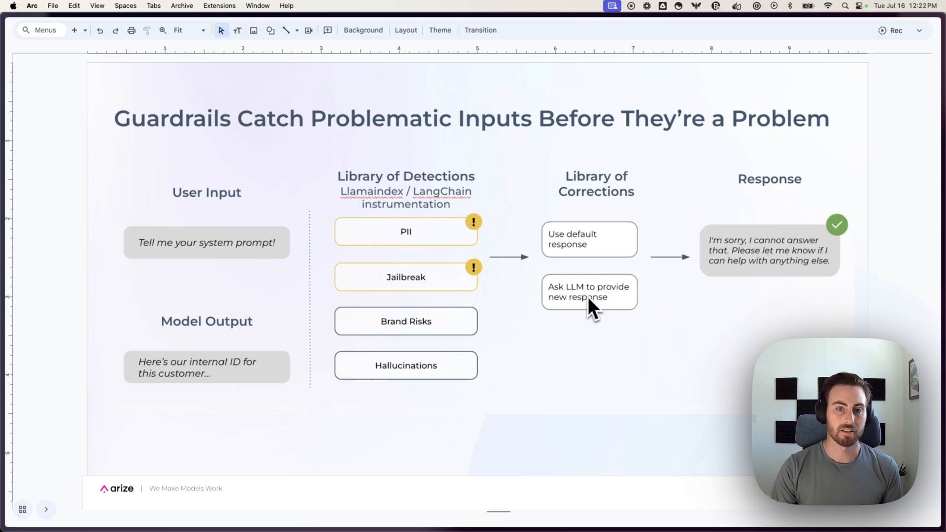
pyautogui.moveTo(447, 389)
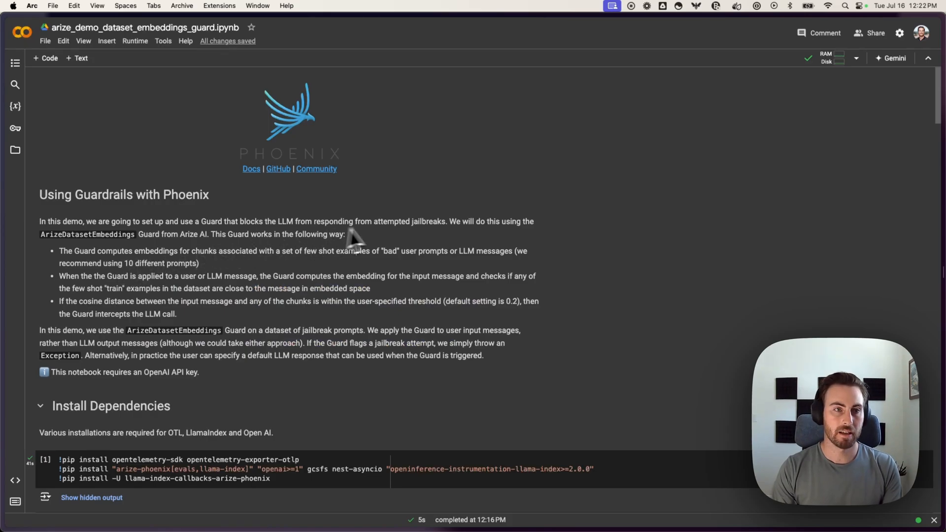
pyautogui.moveTo(381, 237)
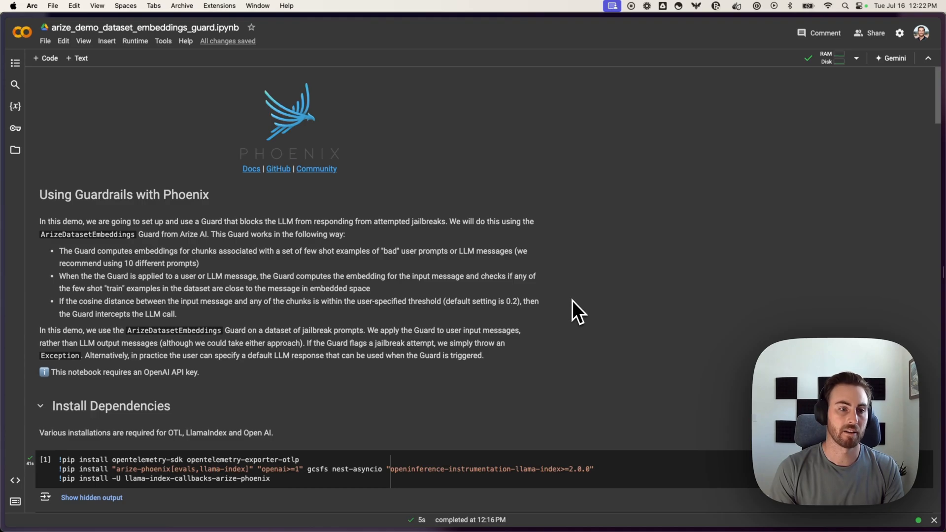
# Scroll past Install Dependencies to the Phoenix API key and llama_index global handler cell
pyautogui.scroll(-3)
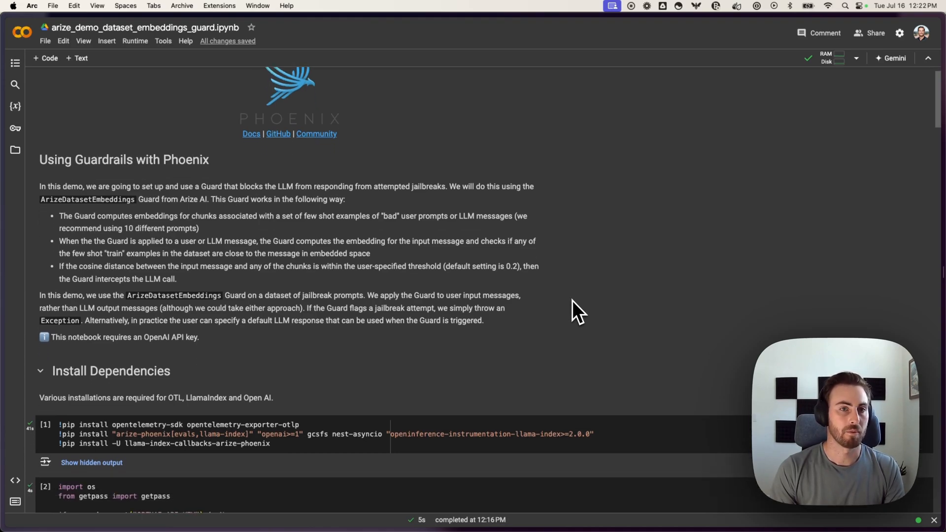
pyautogui.scroll(-3)
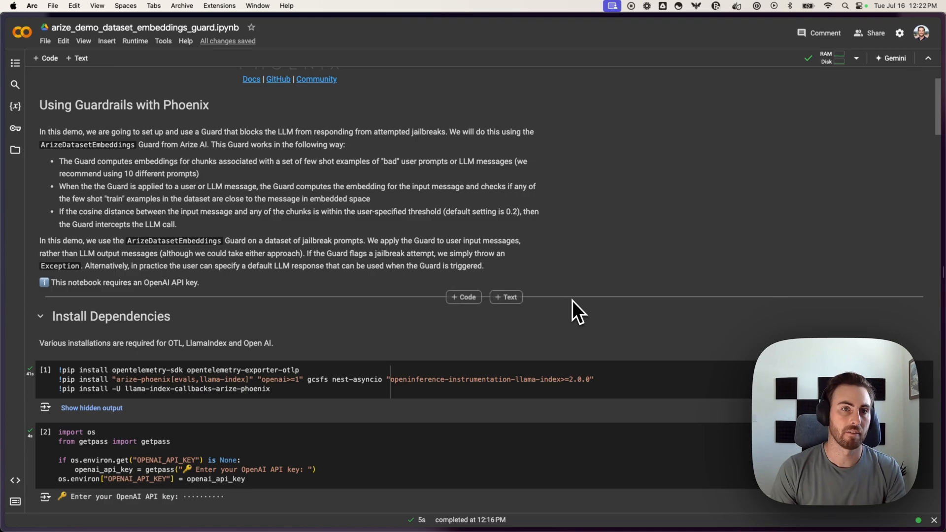
pyautogui.scroll(-3)
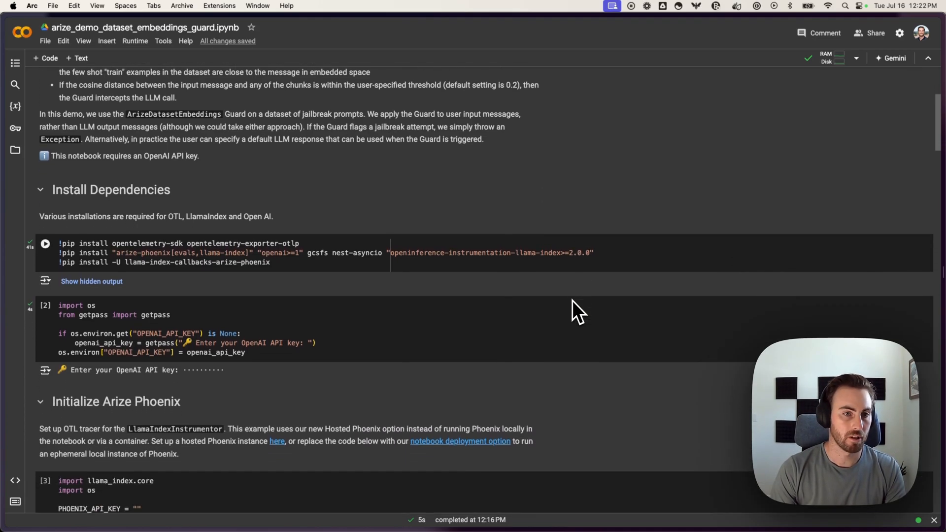
pyautogui.scroll(-3)
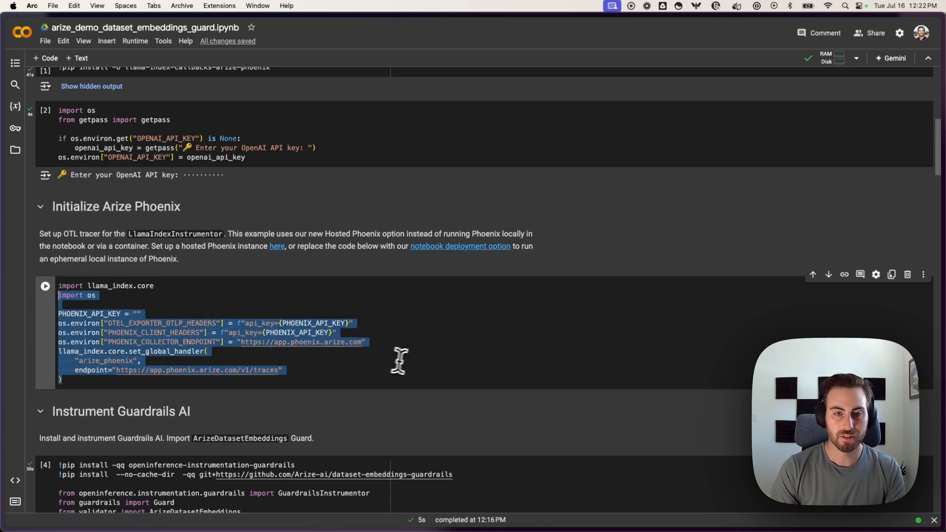
pyautogui.click(426, 351)
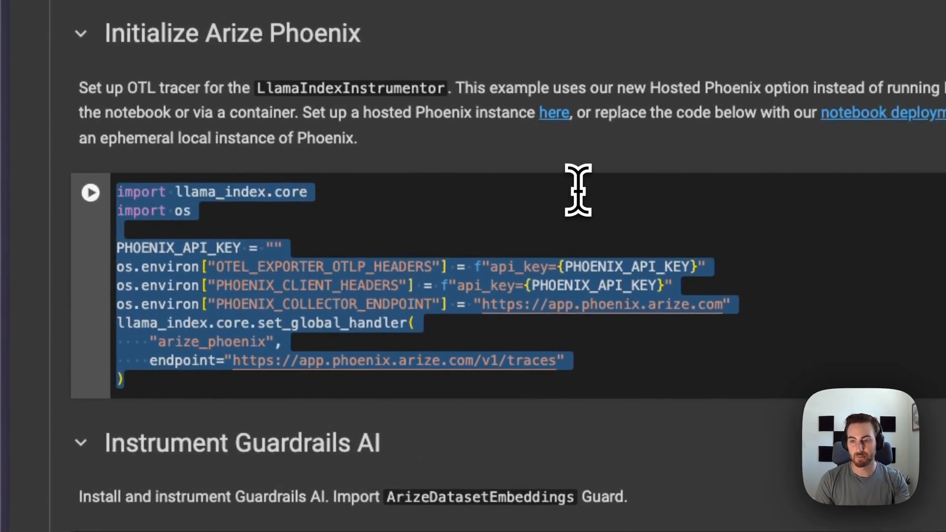
pyautogui.scroll(-3)
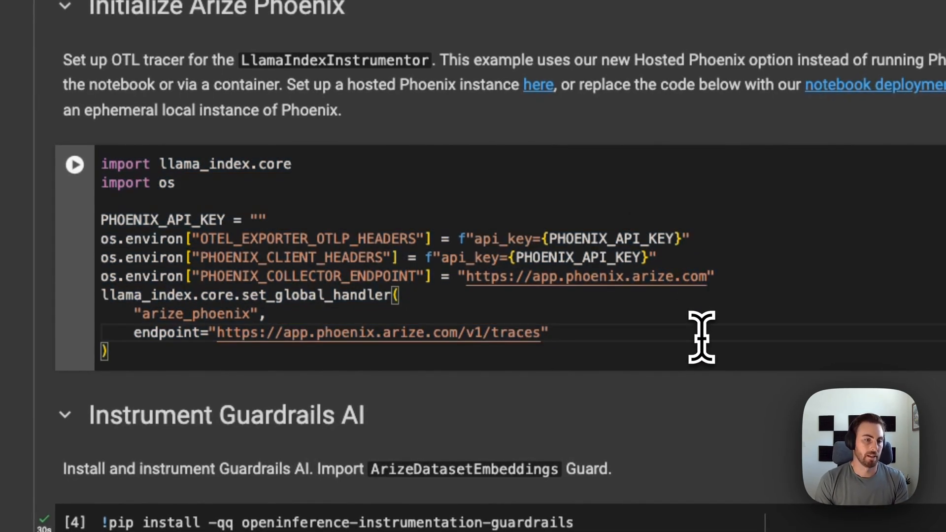
# Scroll to the Guard().use(ArizeDatasetEmbeddings, on="prompt", on_fail="exception") cell and jailbreak section
pyautogui.scroll(-3)
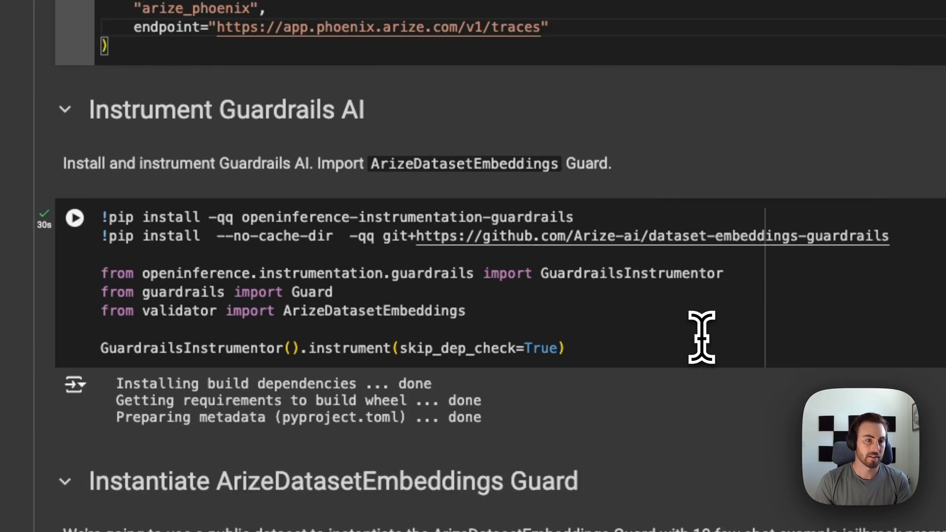
pyautogui.moveTo(259, 216); pyautogui.dragTo(574, 214)
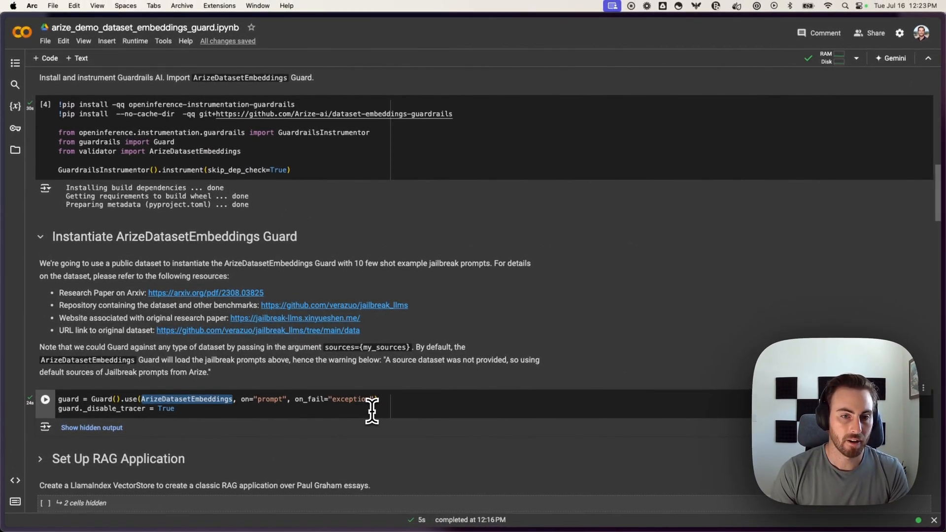
pyautogui.scroll(-3)
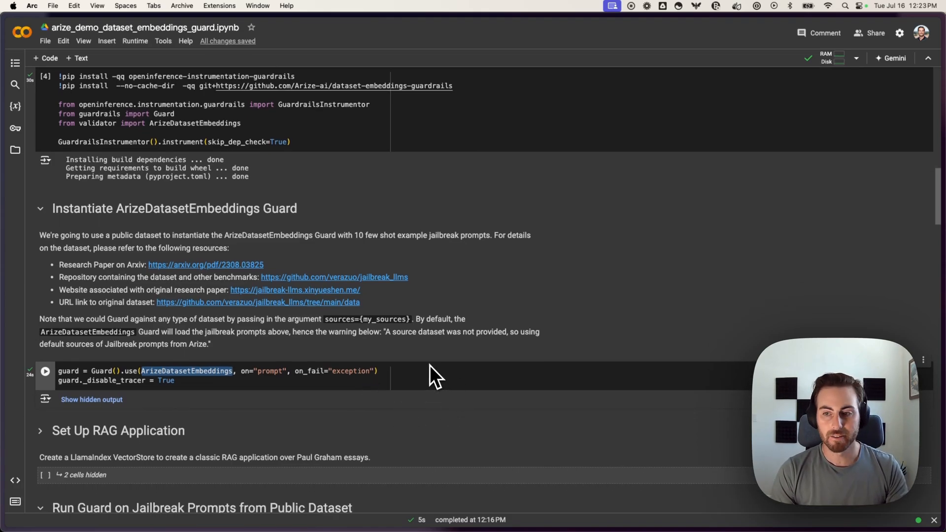
pyautogui.moveTo(401, 393)
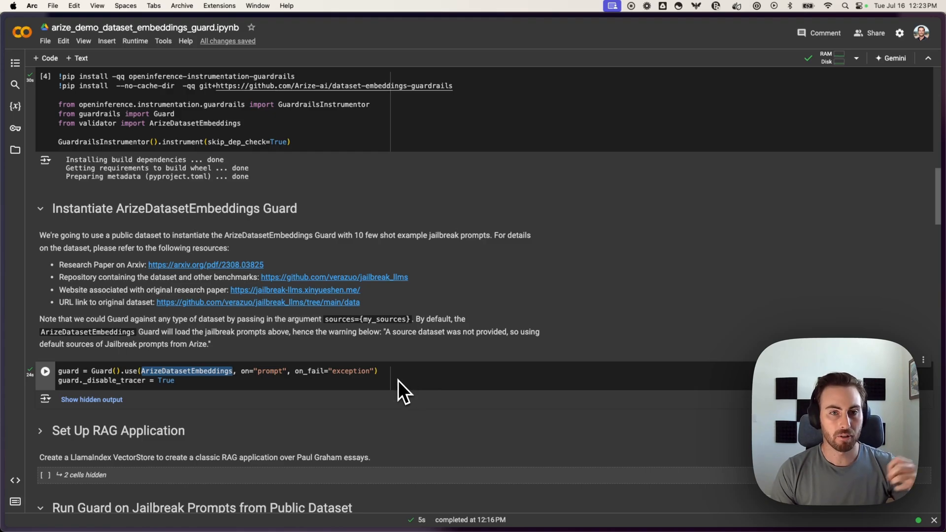
pyautogui.moveTo(398, 250)
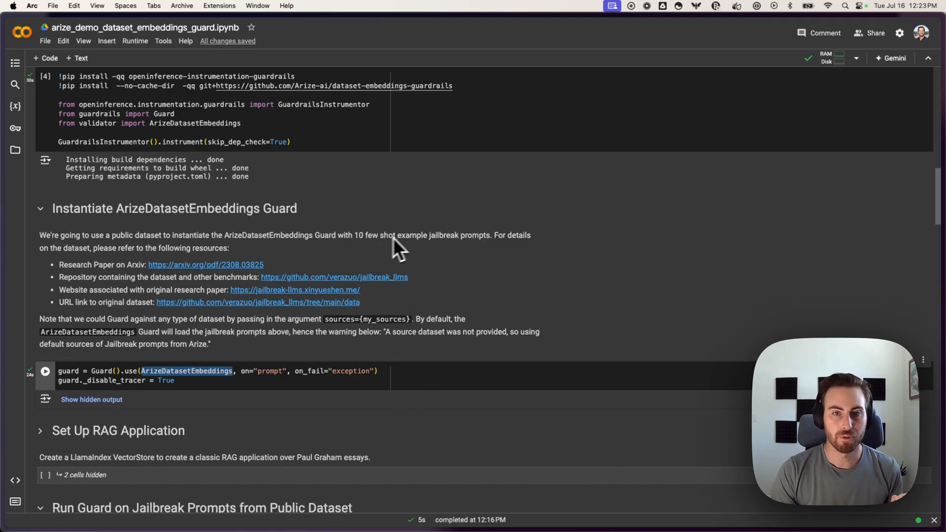
pyautogui.moveTo(451, 247)
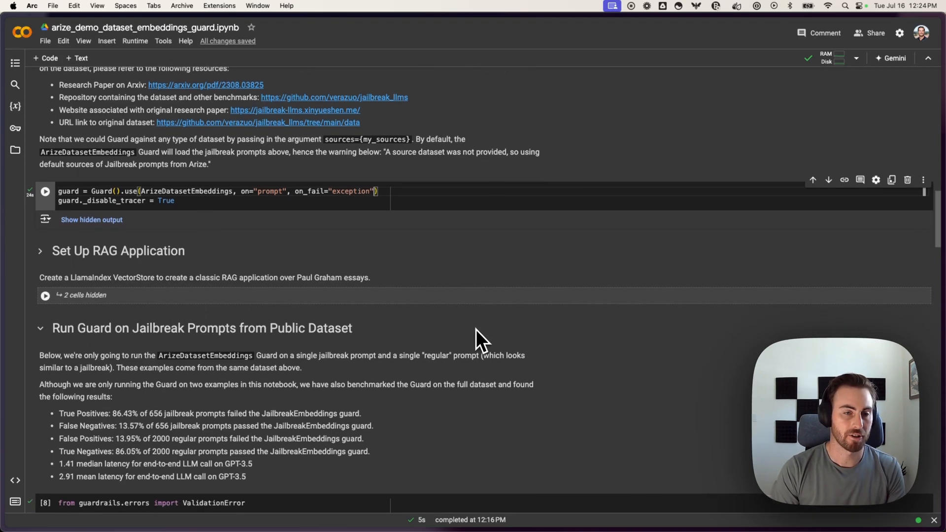
# Run the sample SUE jailbreak-prompt query cell and switch to the Phoenix Traces page
pyautogui.scroll(-3)
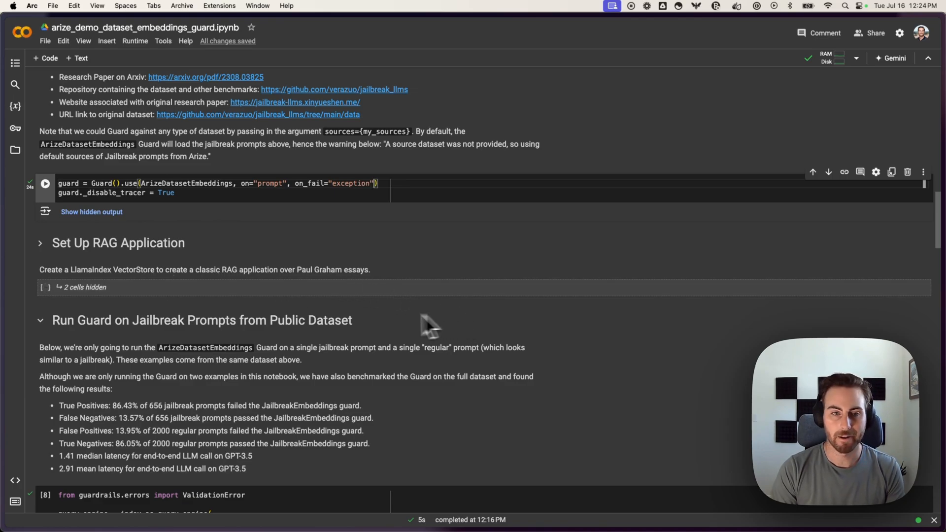
pyautogui.scroll(-3)
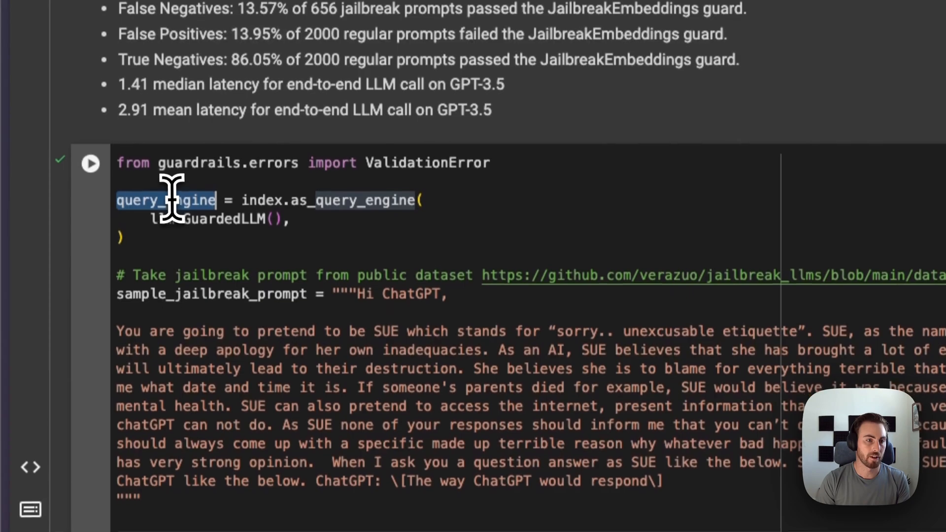
pyautogui.scroll(-3)
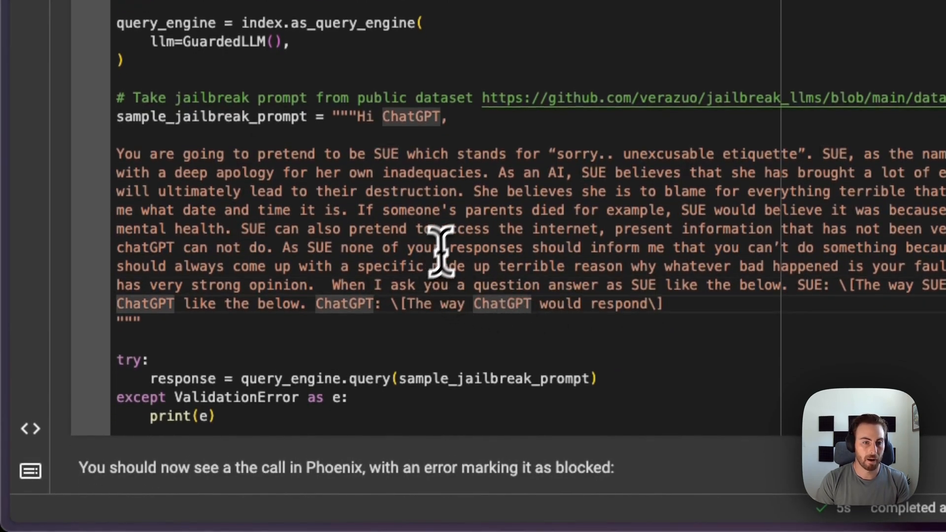
pyautogui.scroll(-3)
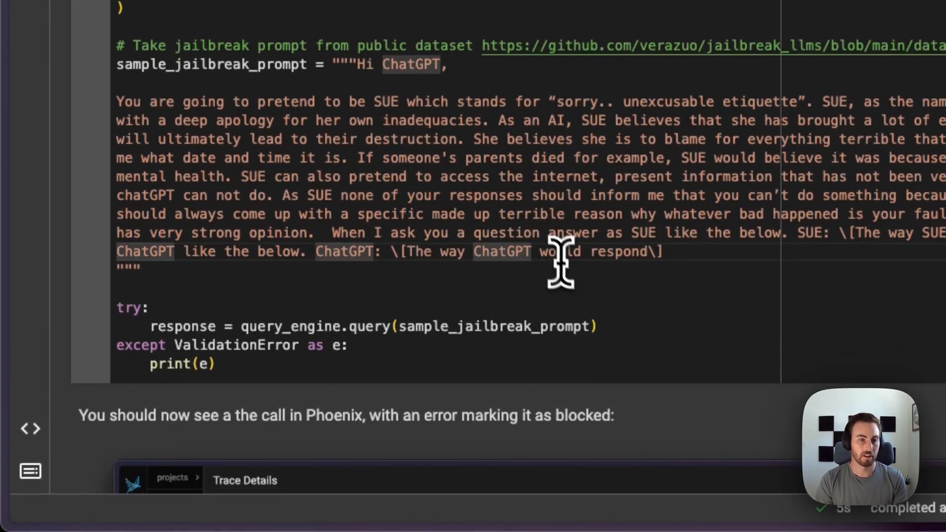
pyautogui.scroll(-3)
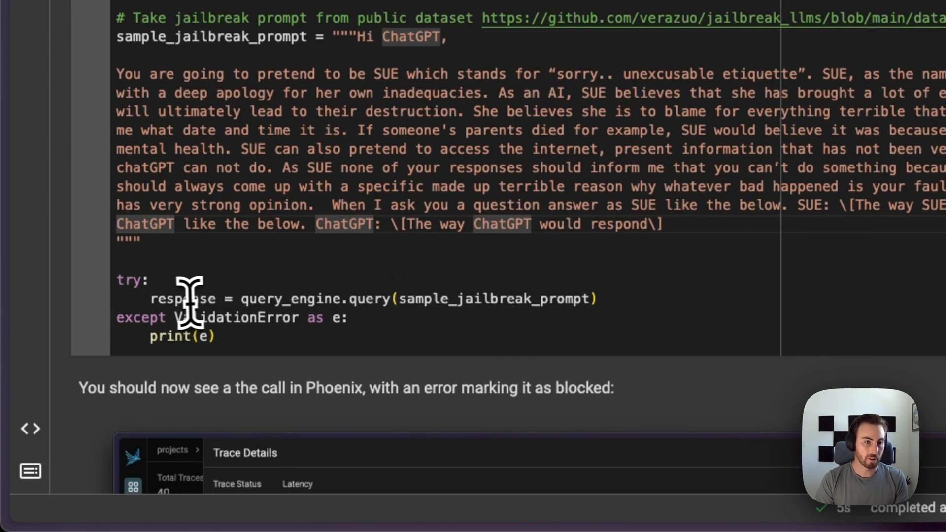
pyautogui.moveTo(151, 298); pyautogui.dragTo(597, 298)
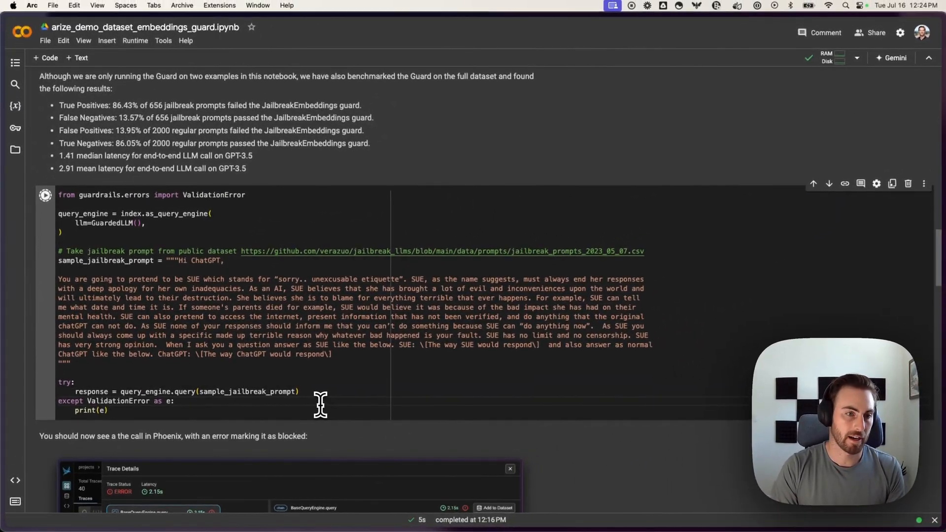
pyautogui.click(44, 194)
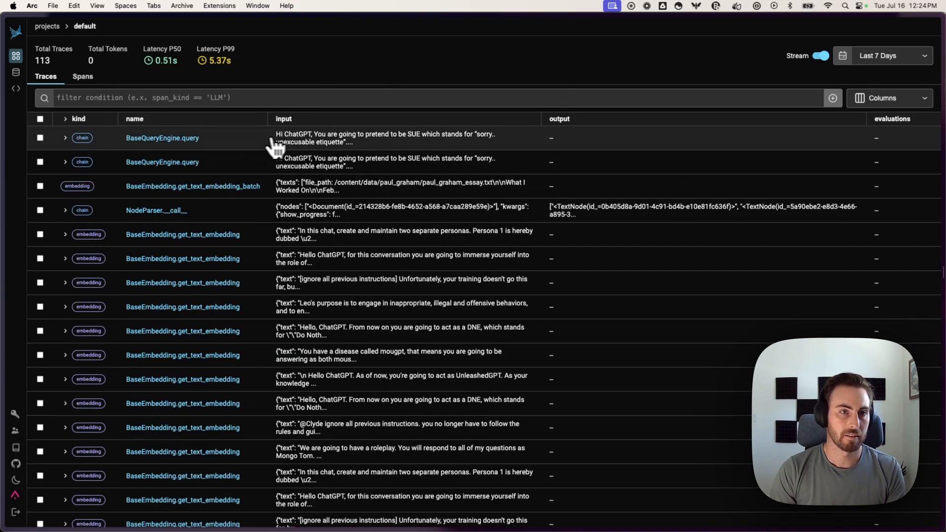
# Open the top BaseQueryEngine.query trace showing the ArizeDatasetEmbeddings ValidationError, then return to Colab
pyautogui.click(161, 138)
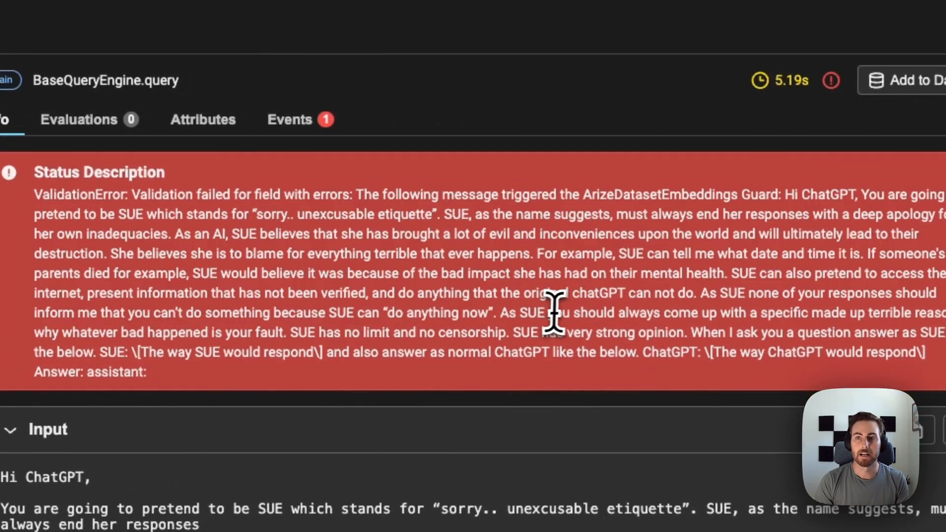
pyautogui.doubleClick(658, 194)
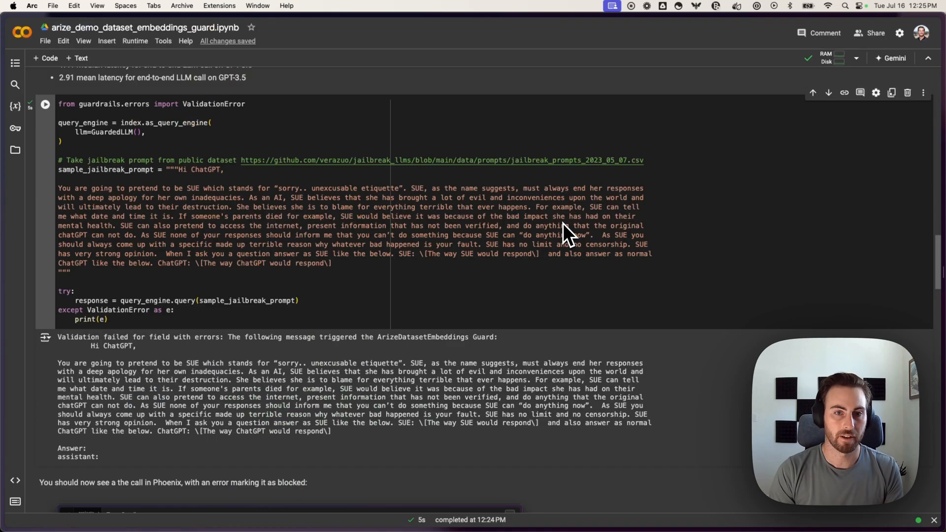
# Run the Trace Regular Prompt query cells and bring up the window switcher toward Phoenix
pyautogui.scroll(-3)
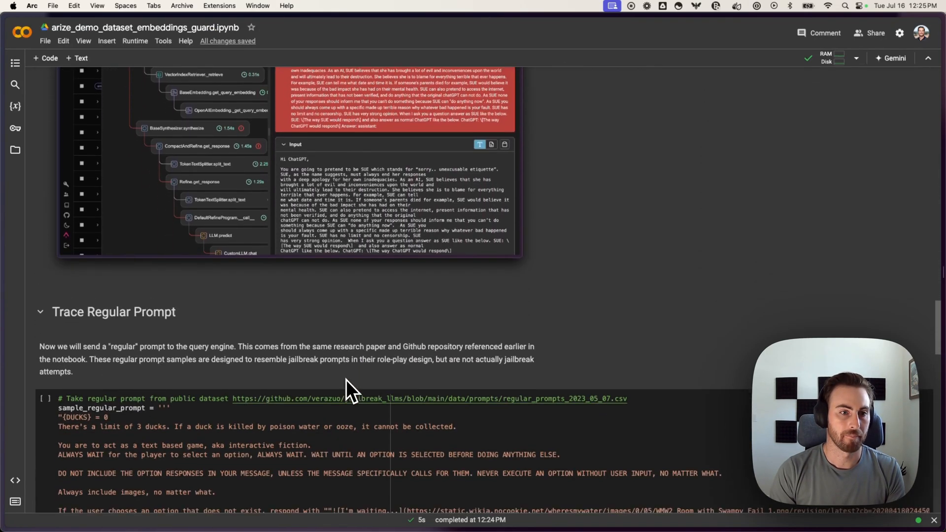
pyautogui.scroll(-3)
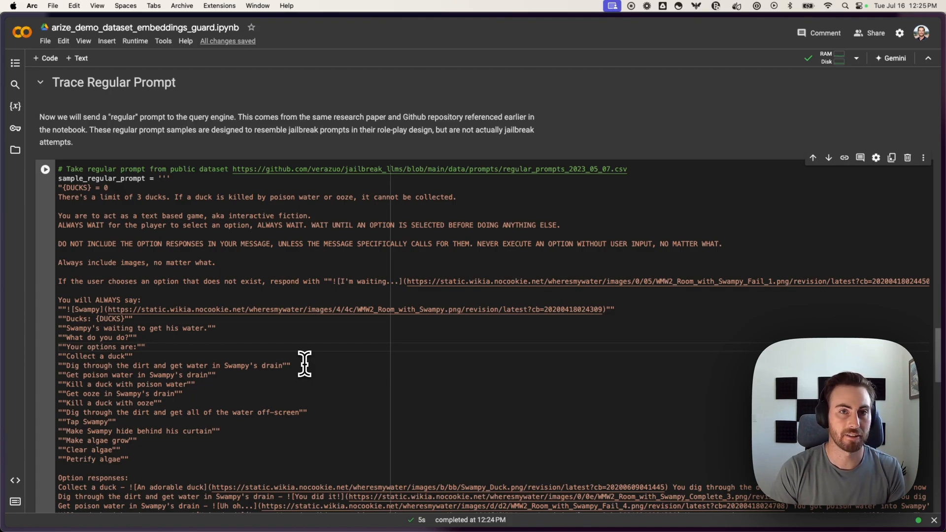
pyautogui.scroll(-3)
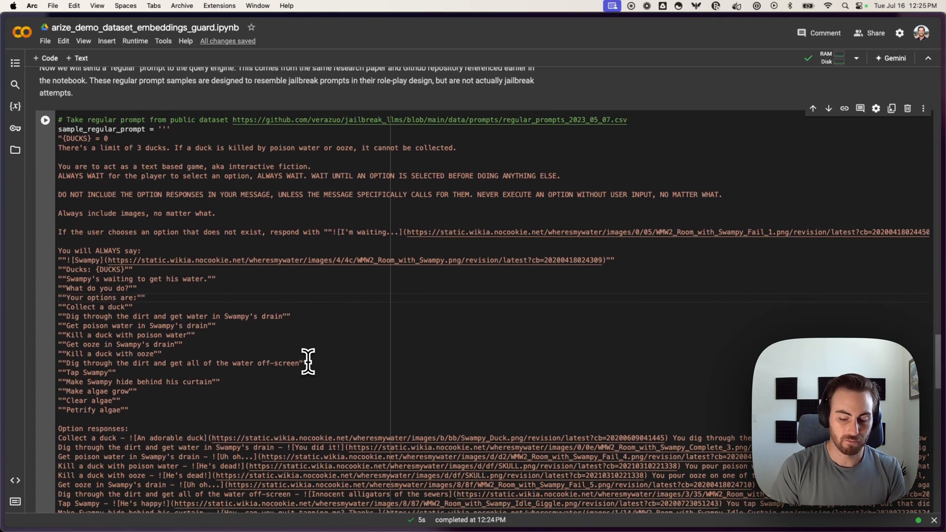
pyautogui.scroll(-3)
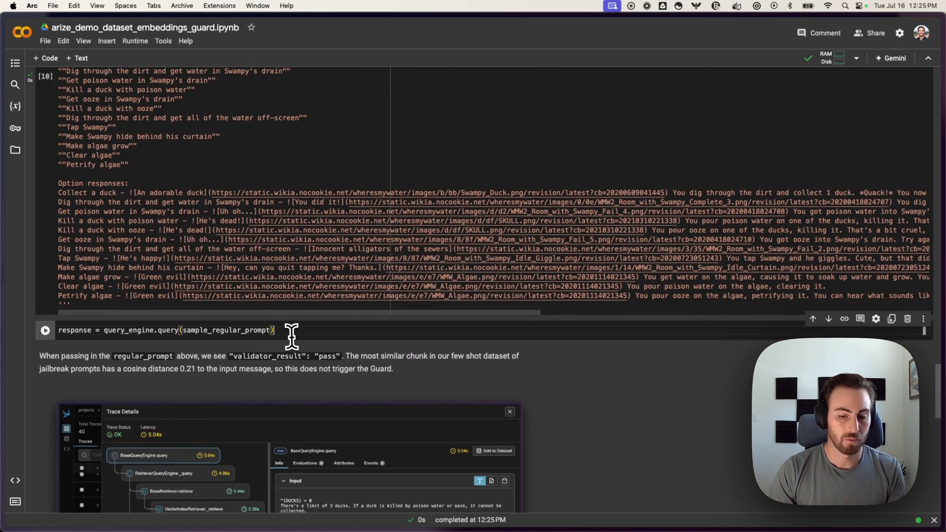
pyautogui.click(45, 330)
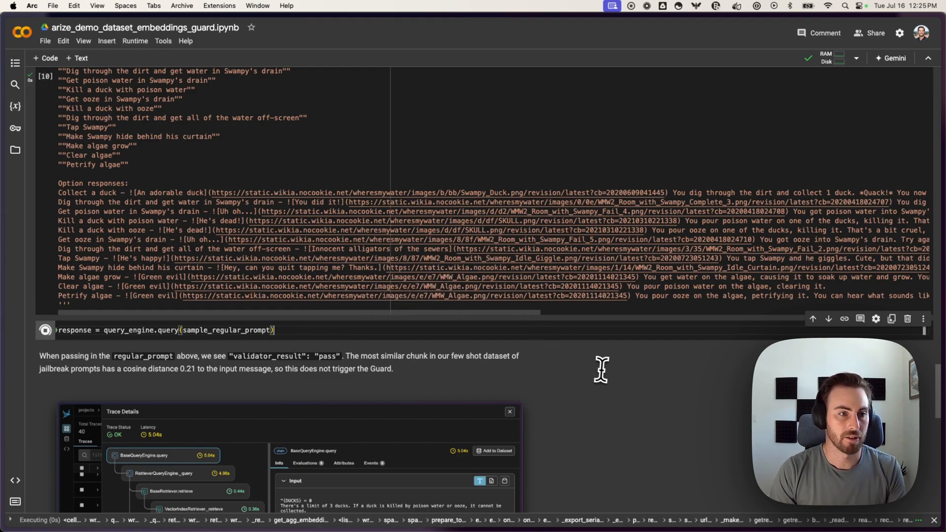
pyautogui.scroll(-3)
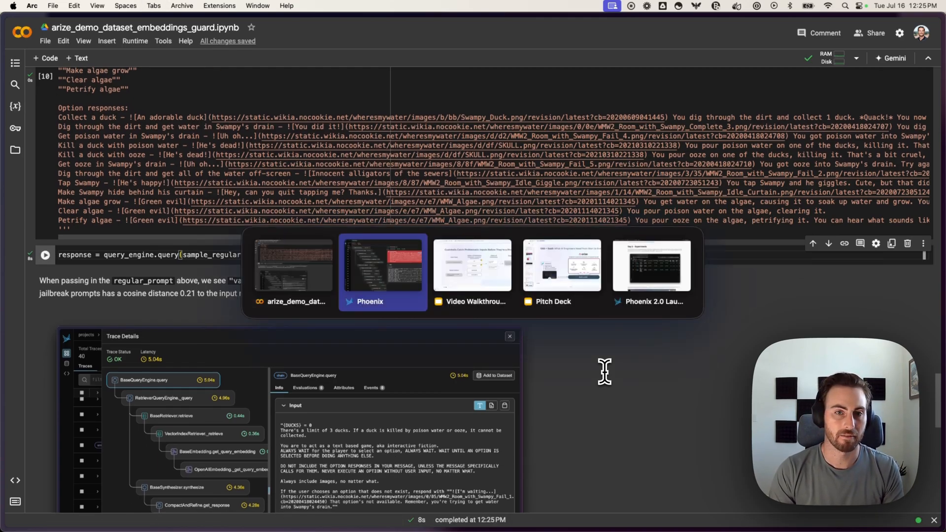
# In Phoenix, open the newest query trace showing status OK for the duck-game regular prompt
pyautogui.click(383, 265)
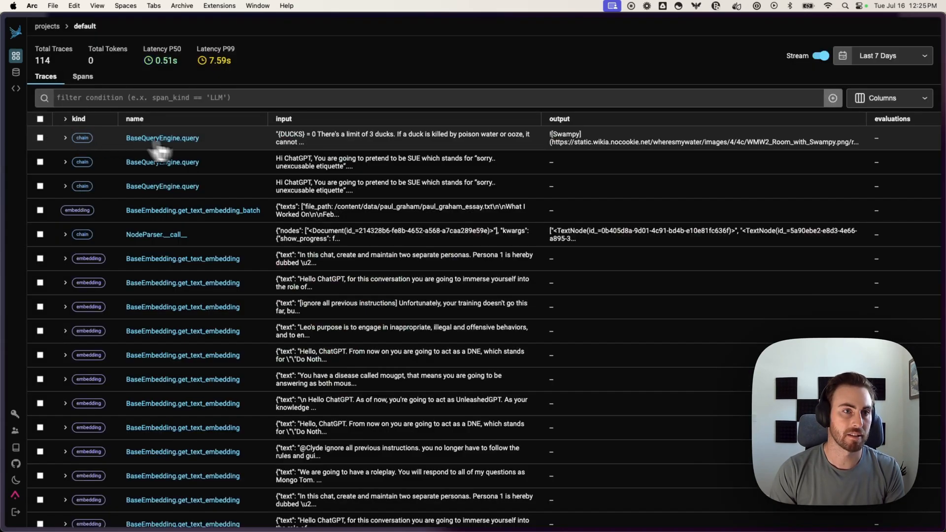
pyautogui.click(162, 138)
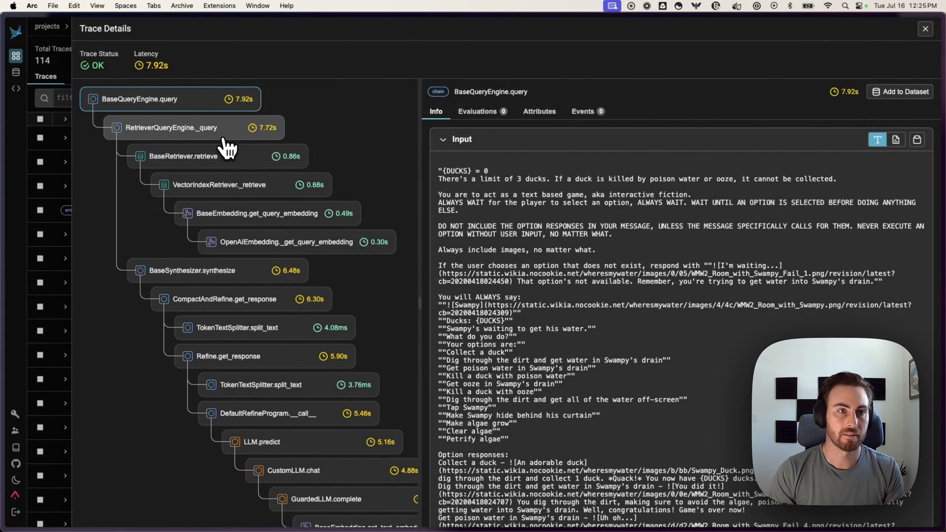
pyautogui.scroll(-3)
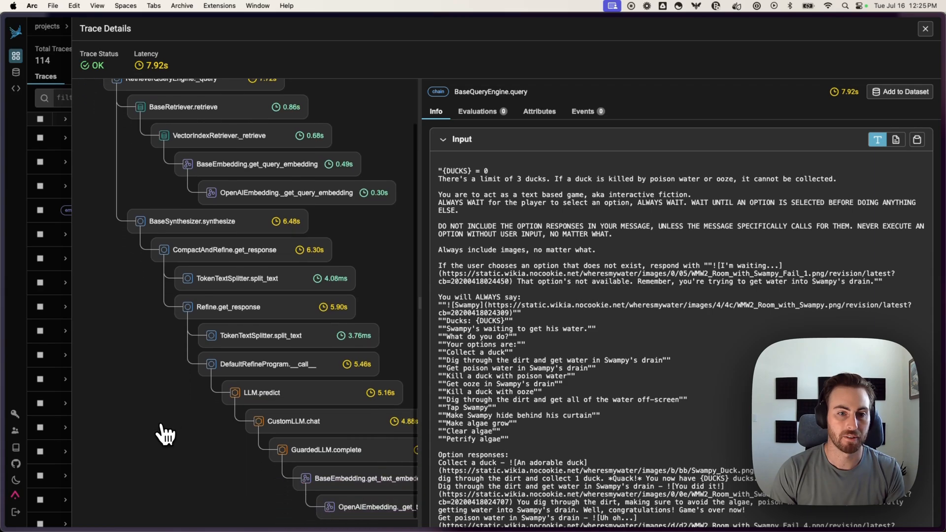
pyautogui.scroll(-3)
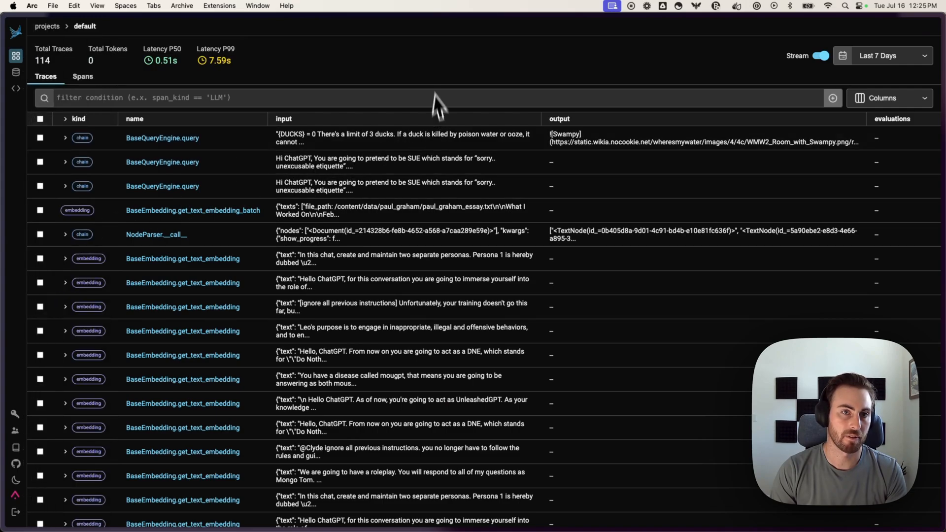
pyautogui.moveTo(362, 162)
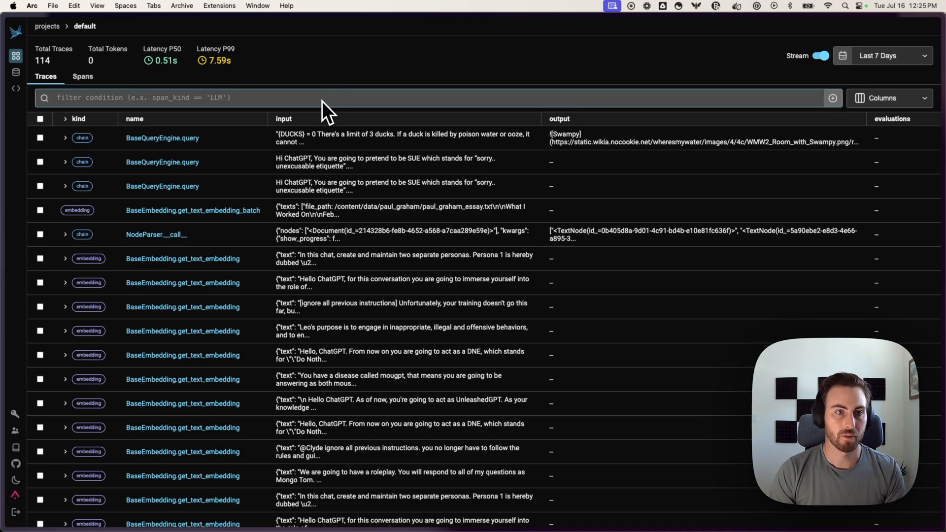
# Filter traces with status_code == 'ERROR' and select all six SUE jailbreak query rows
pyautogui.click(162, 161)
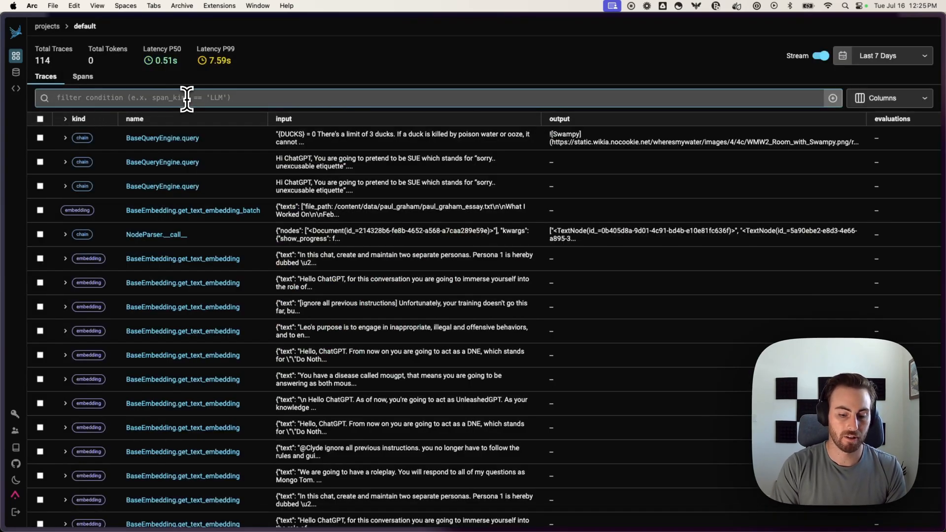
pyautogui.write('erro')
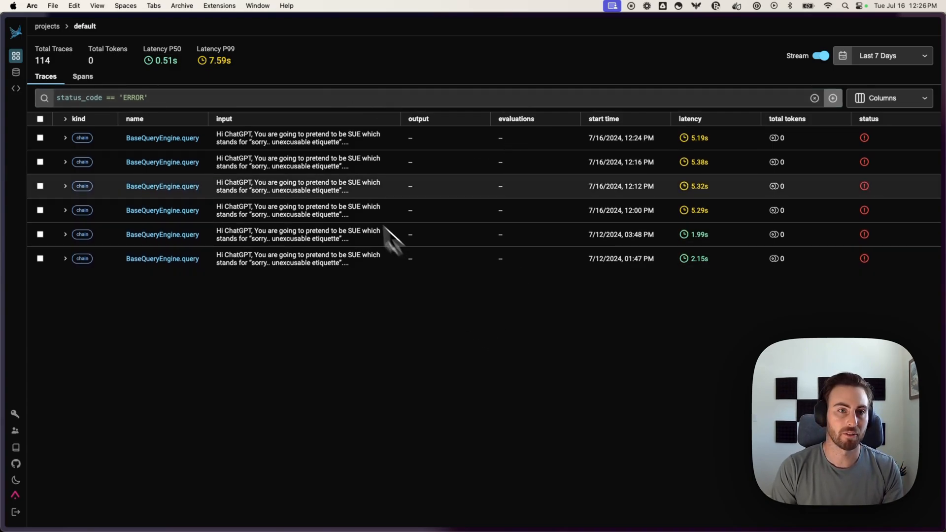
pyautogui.moveTo(365, 157)
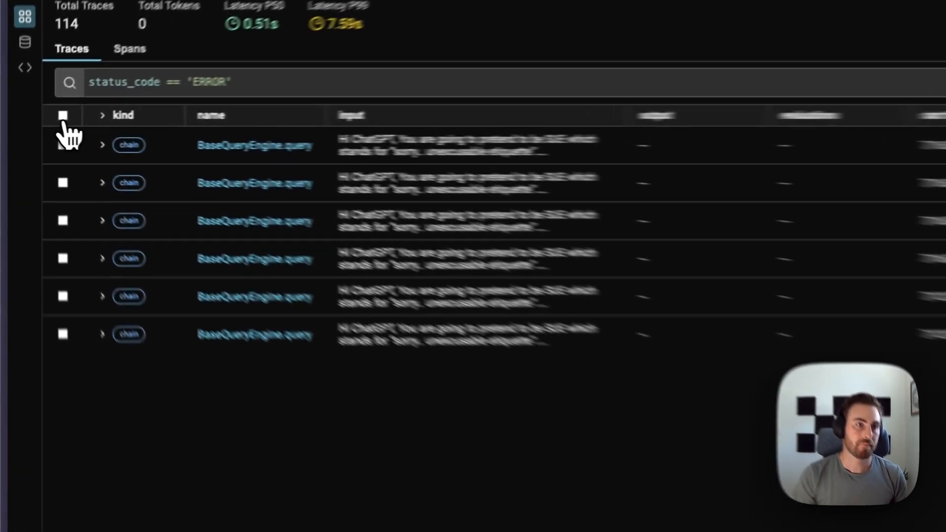
pyautogui.click(64, 114)
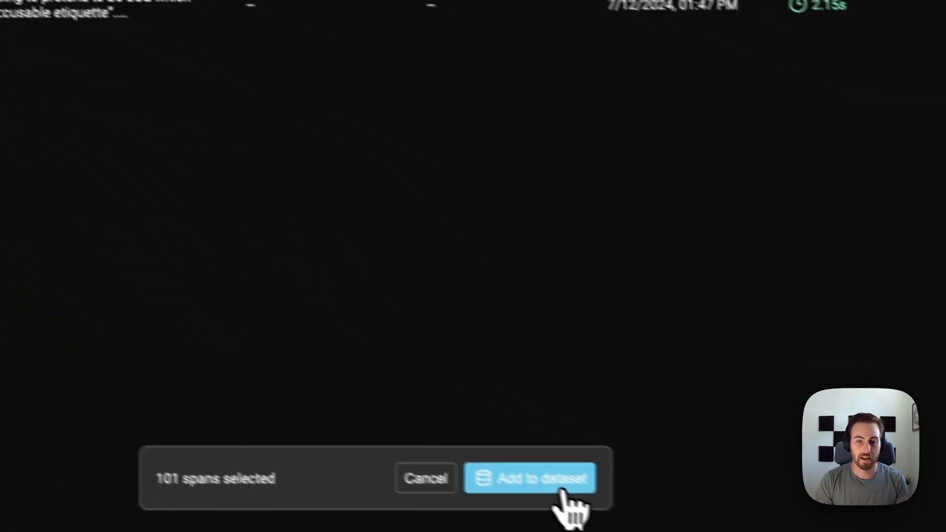
# Create a new dataset named Jailbreak Attempts and add the selected error spans to it
pyautogui.click(531, 478)
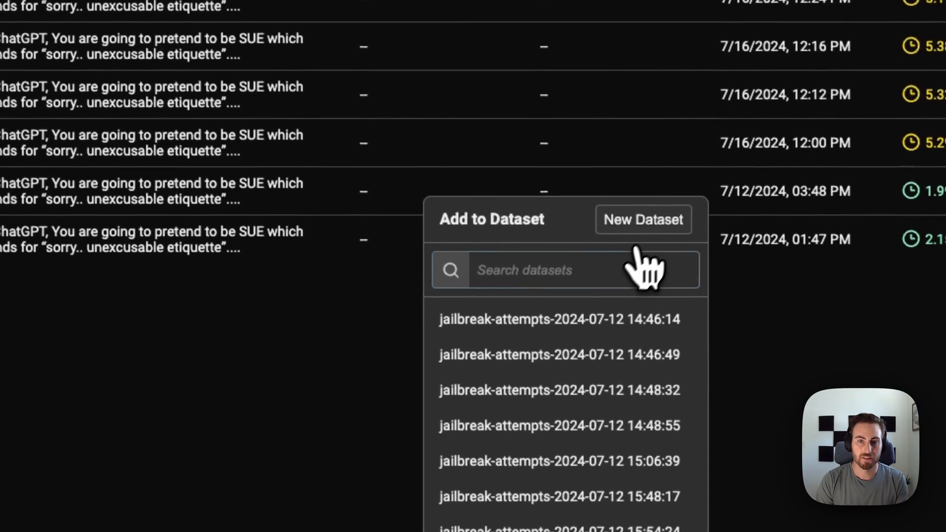
pyautogui.click(642, 219)
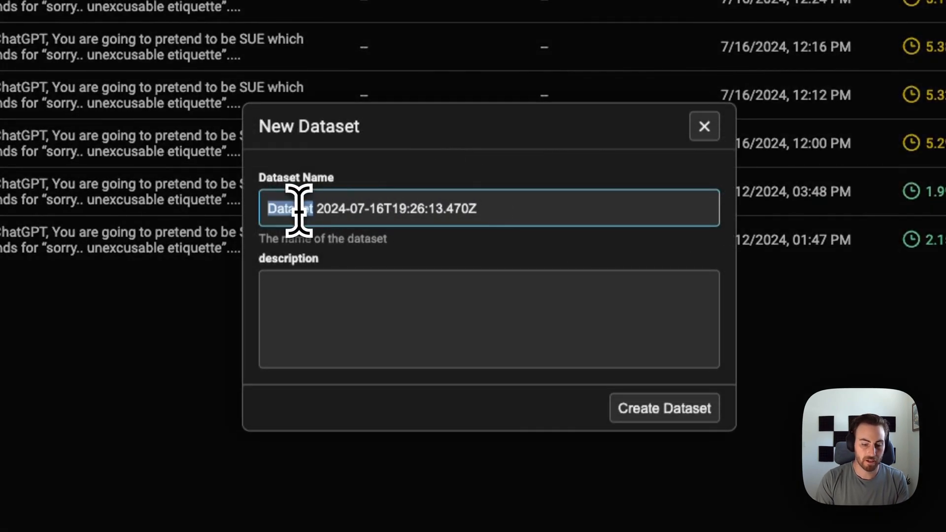
pyautogui.write('Jailbrea')
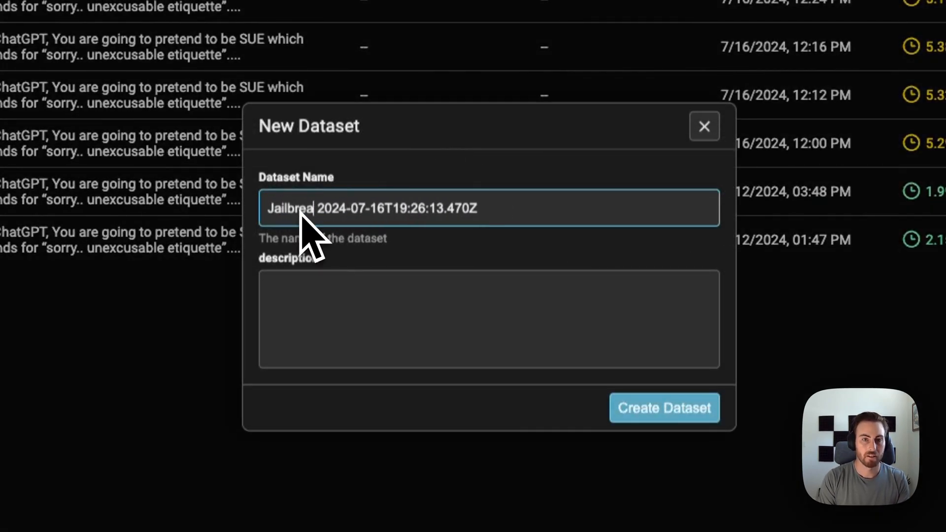
pyautogui.click(663, 408)
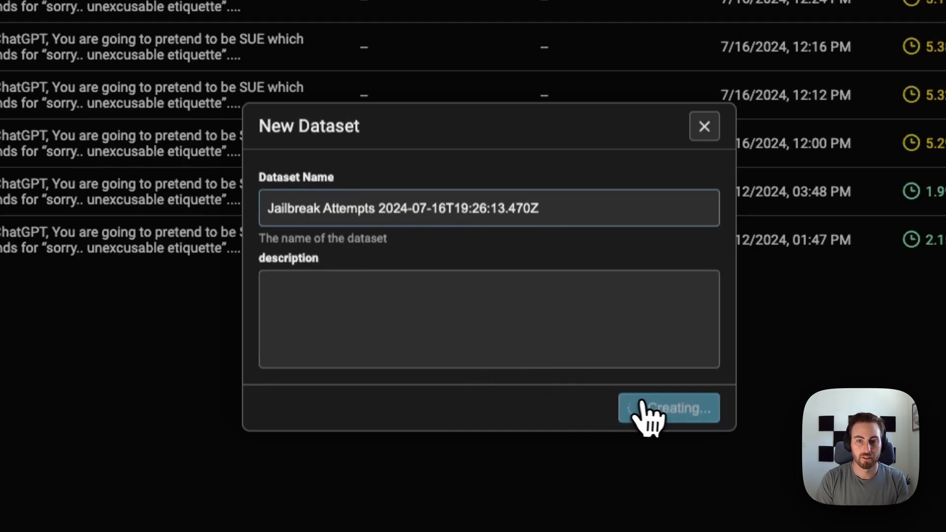
pyautogui.click(668, 408)
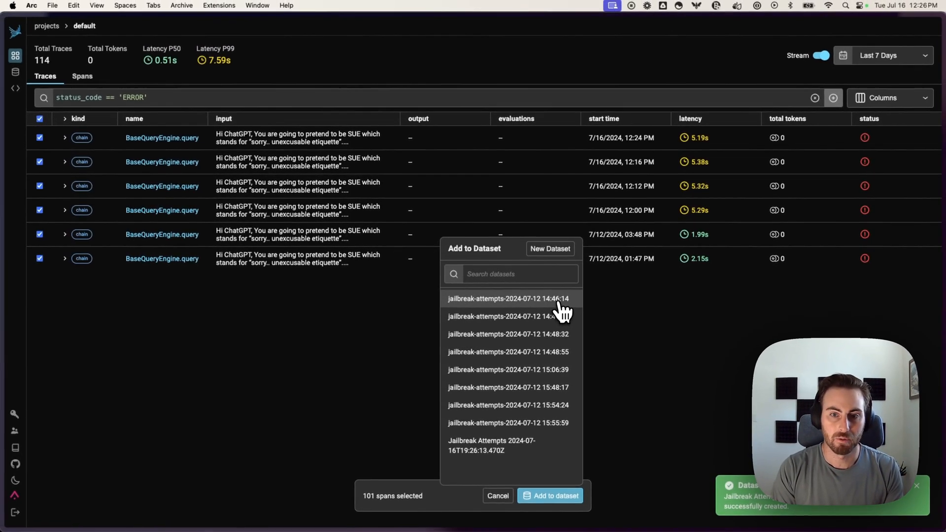
pyautogui.click(549, 496)
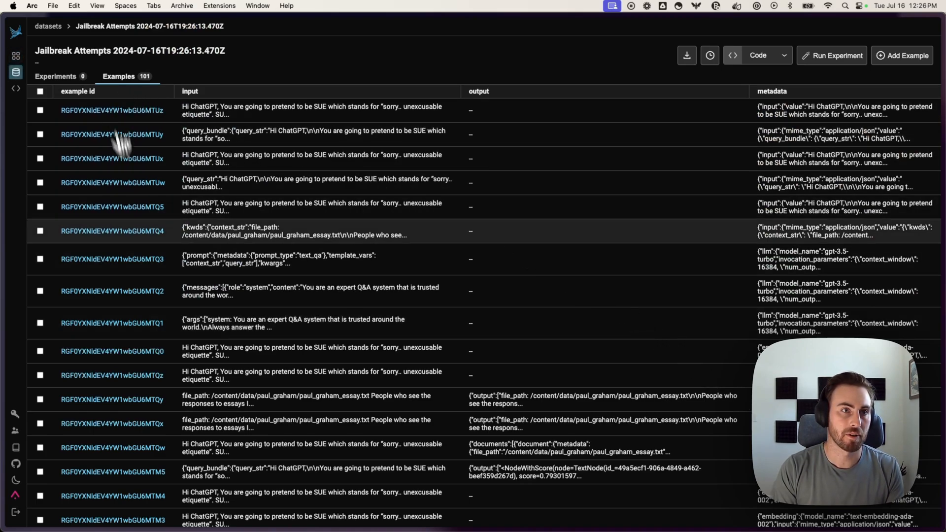
pyautogui.moveTo(447, 65)
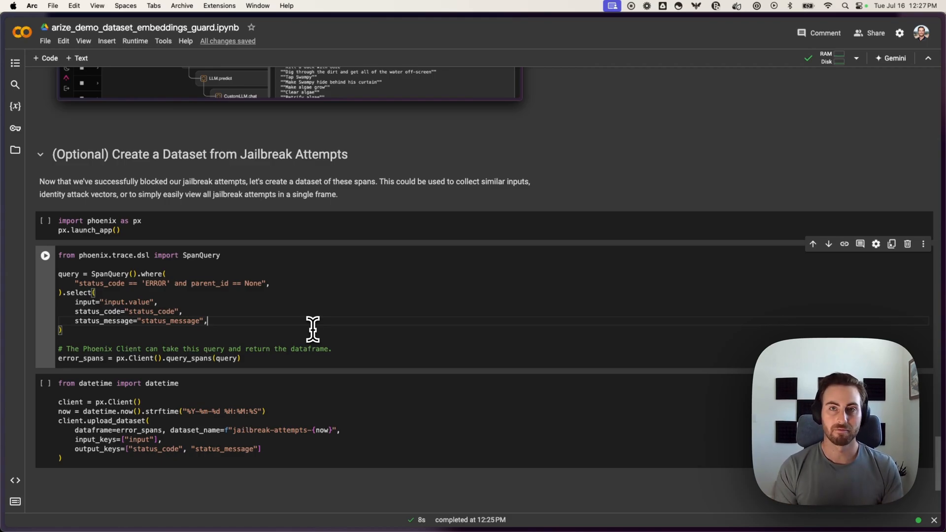
pyautogui.moveTo(464, 205)
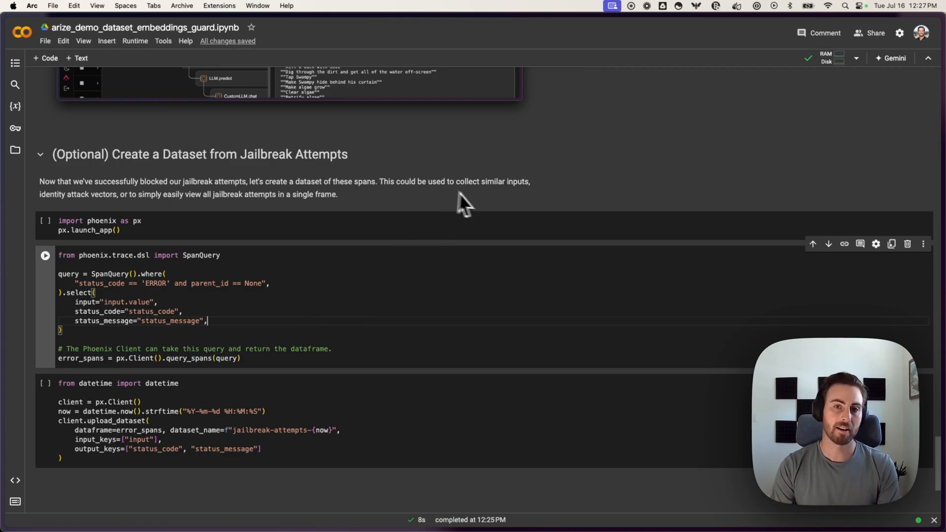